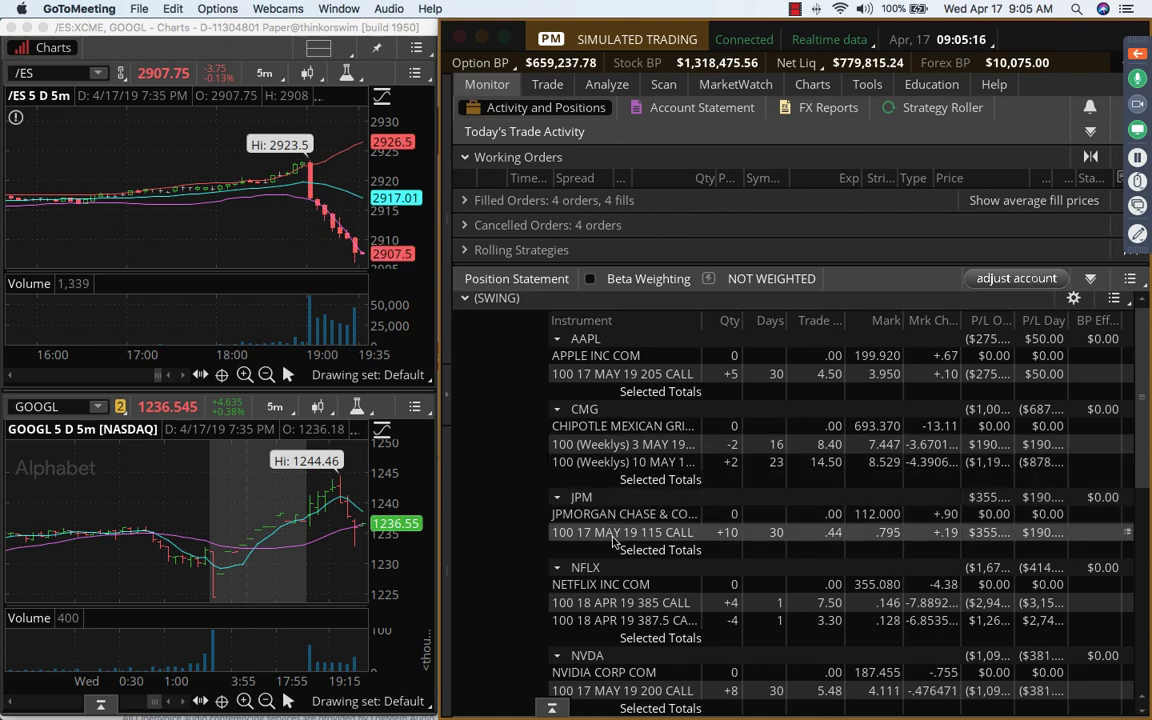
- Open the context menu for the JPM 100 17 MAY 19 115 CALL position
right_click(622, 532)
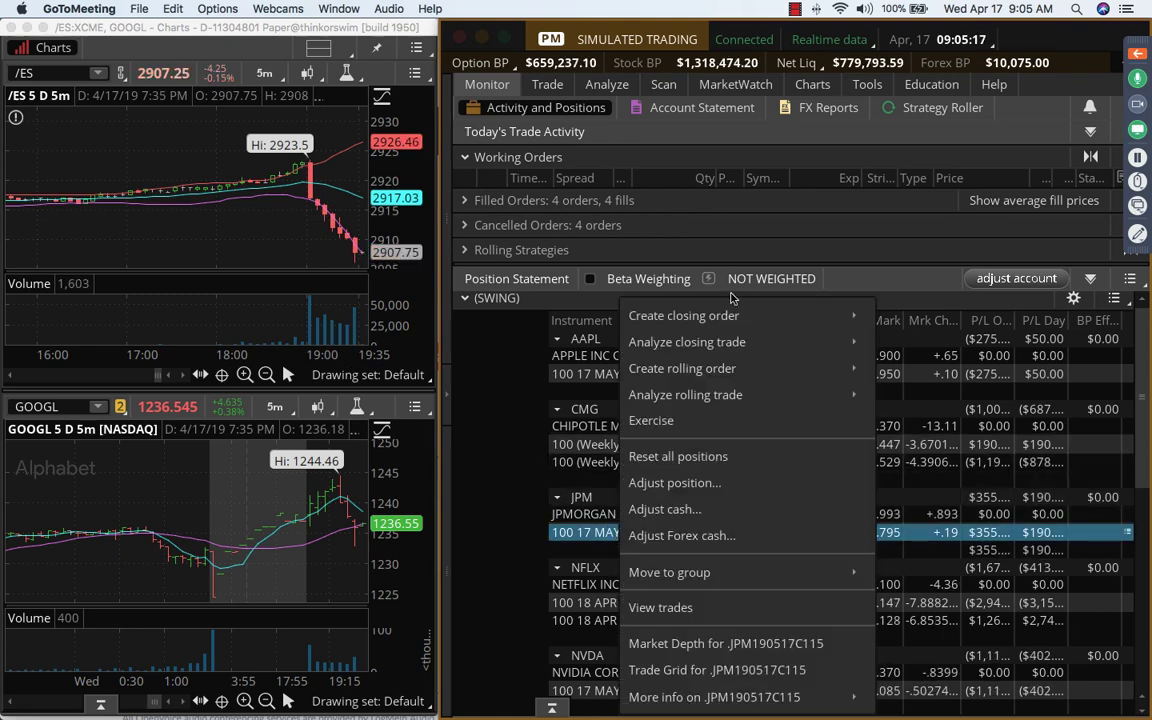
- Send a closing SELL -10 LMT .79 order for the JPM 115 calls and dismiss fill notices
click(716, 670)
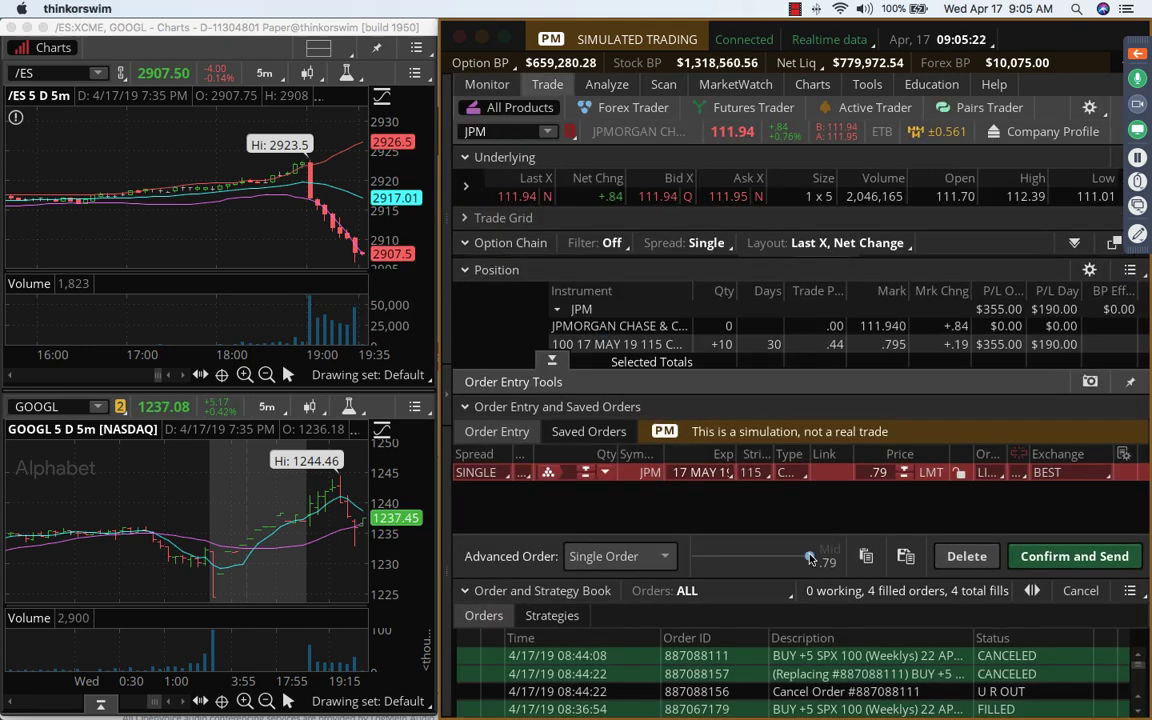
click(1074, 556)
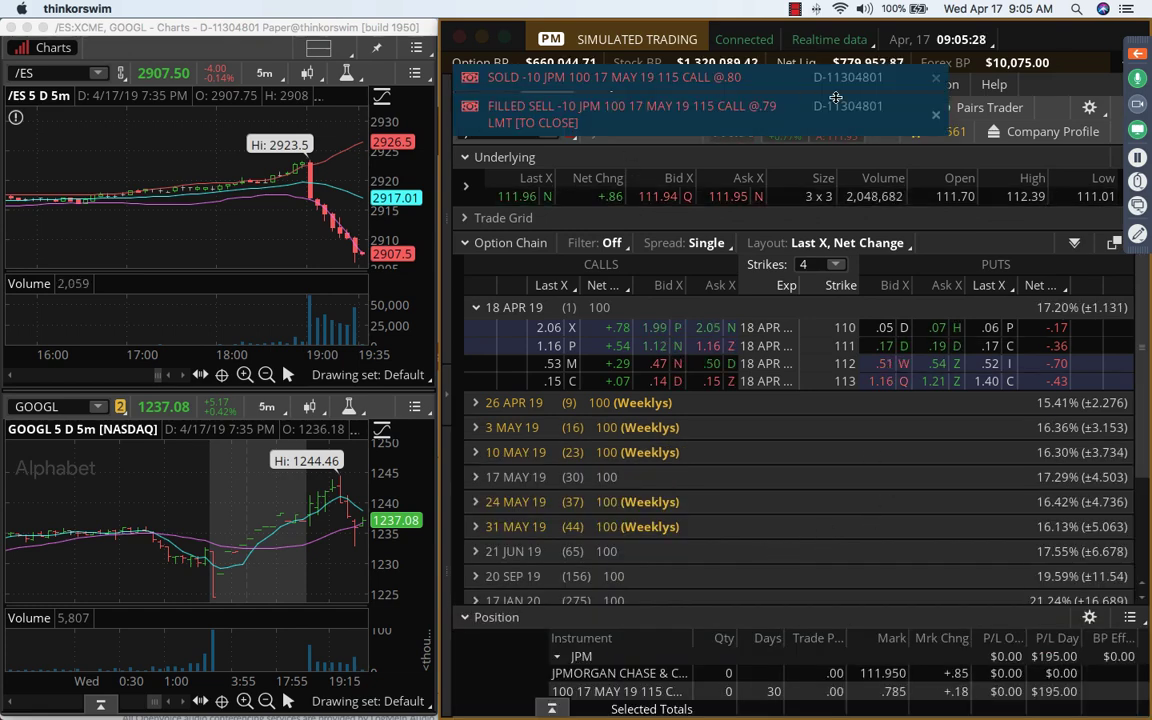
click(936, 114)
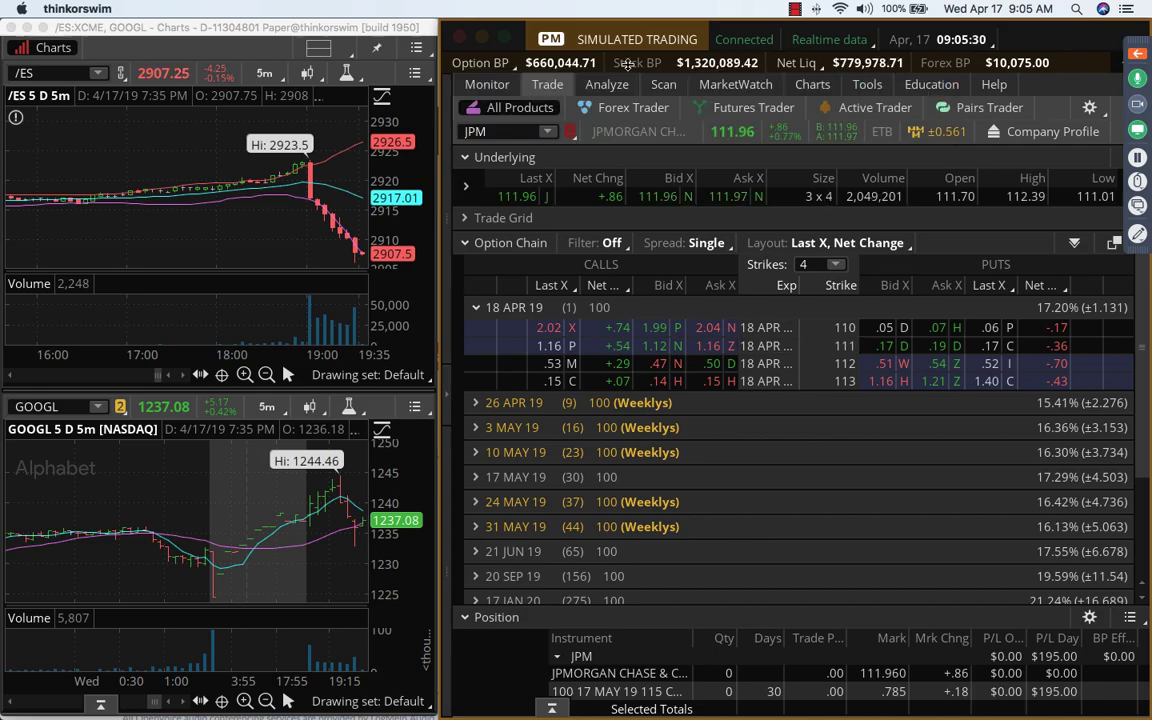